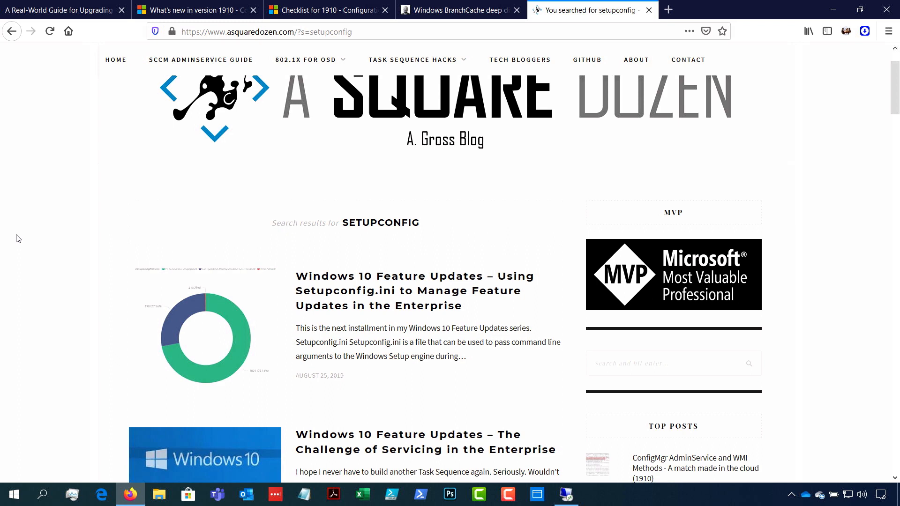
mouse_move(353, 238)
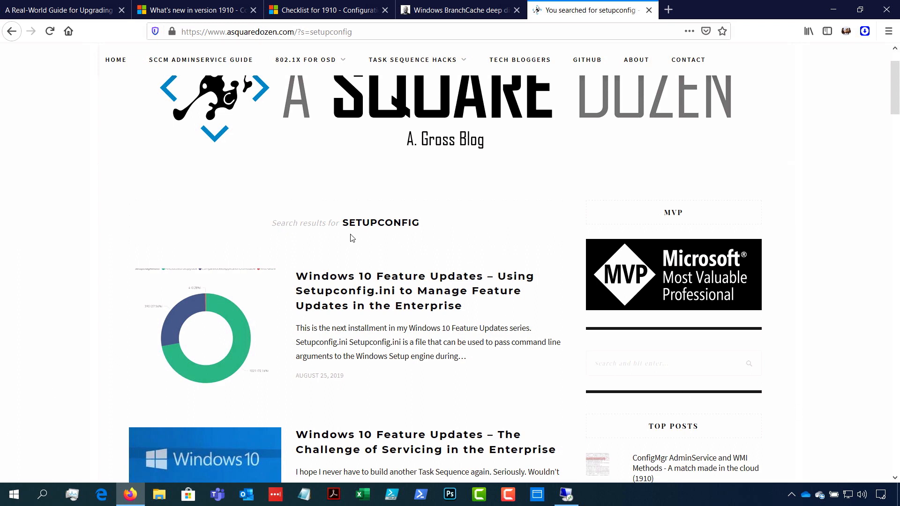
Select the Windows 10 Enterprise x64 v1703 task sequence and bring up the Task Sequences creation options
scroll("down", 3)
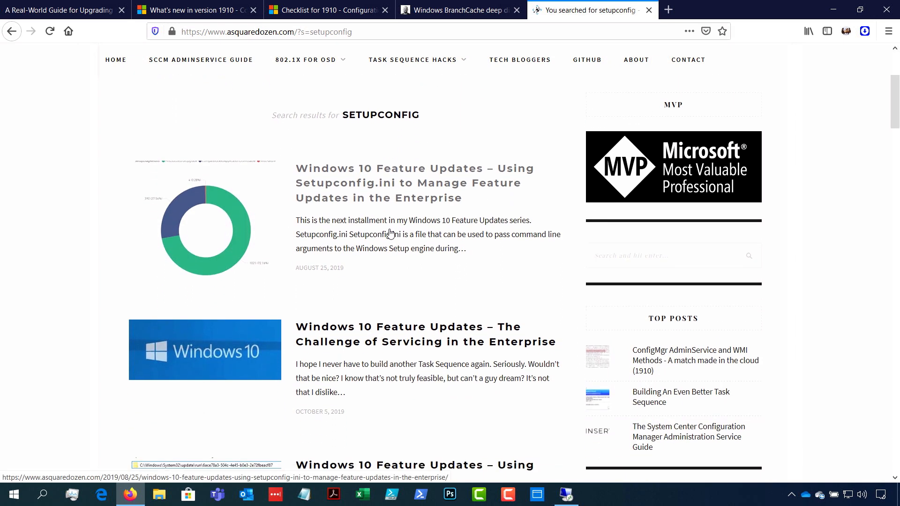
scroll("down", 3)
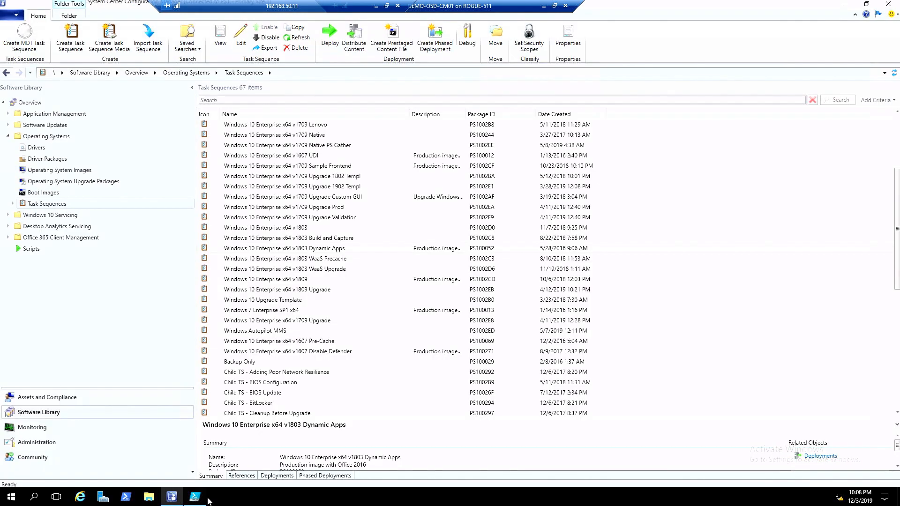
left_click(287, 248)
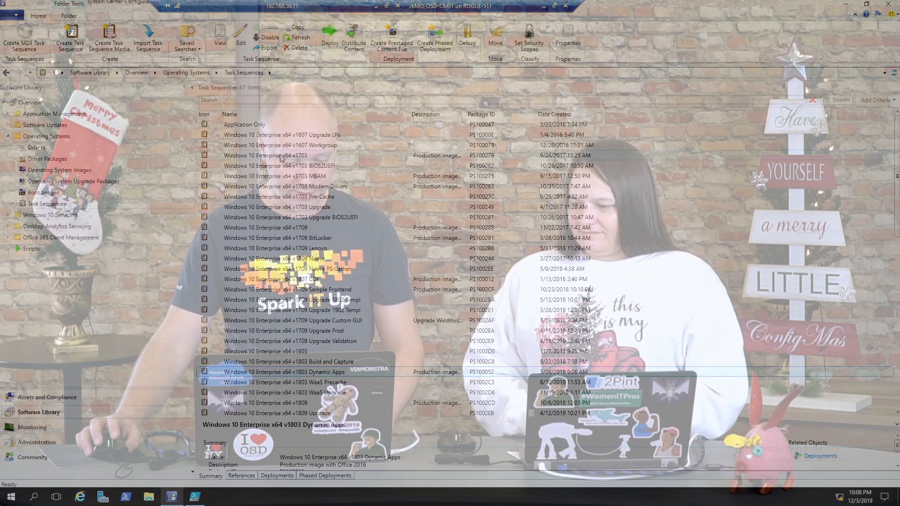
right_click(46, 204)
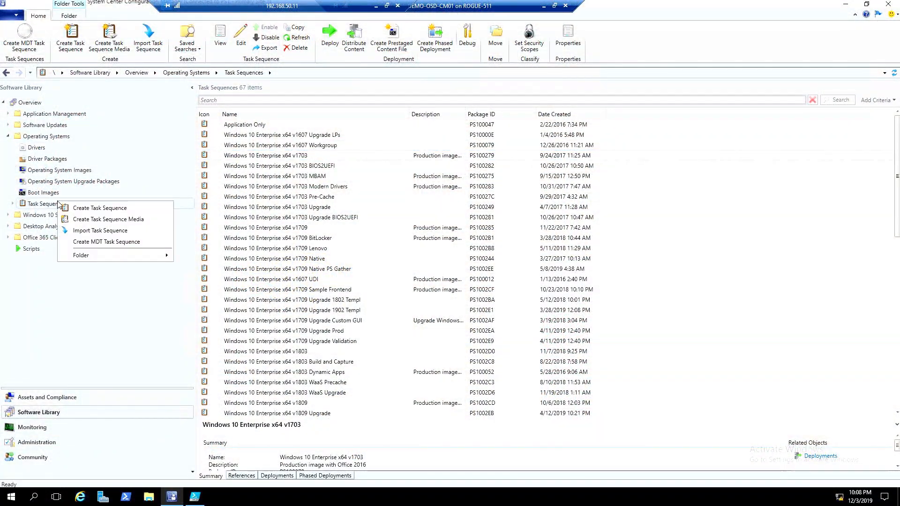
mouse_move(93, 219)
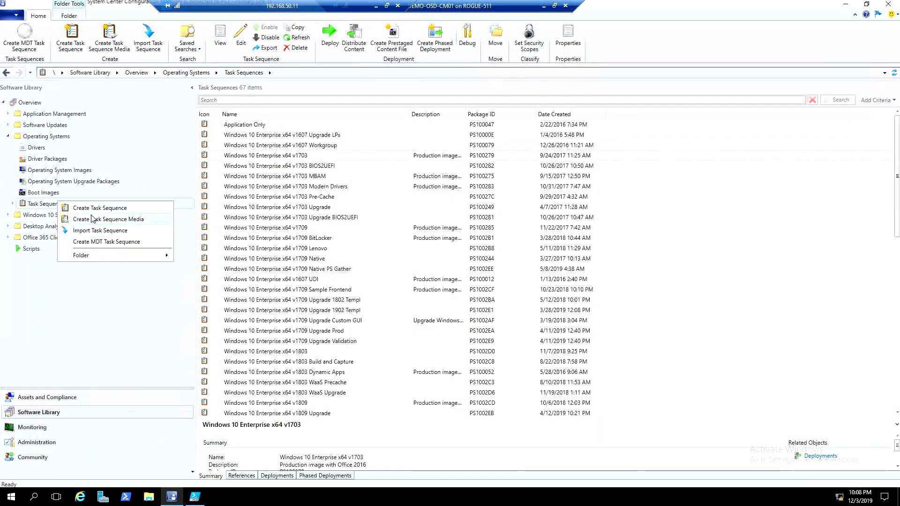
Start an Upgrade an operating system task sequence named IPU Demo 01
left_click(99, 208)
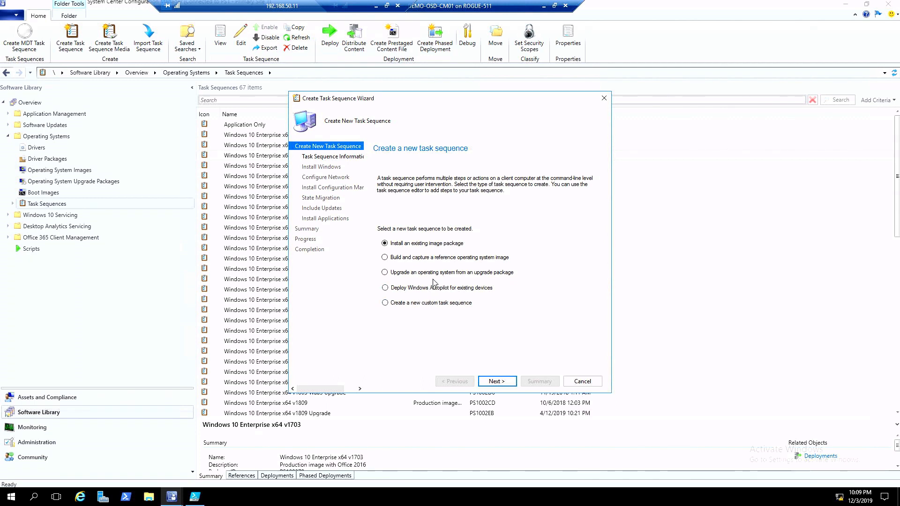
left_click(384, 271)
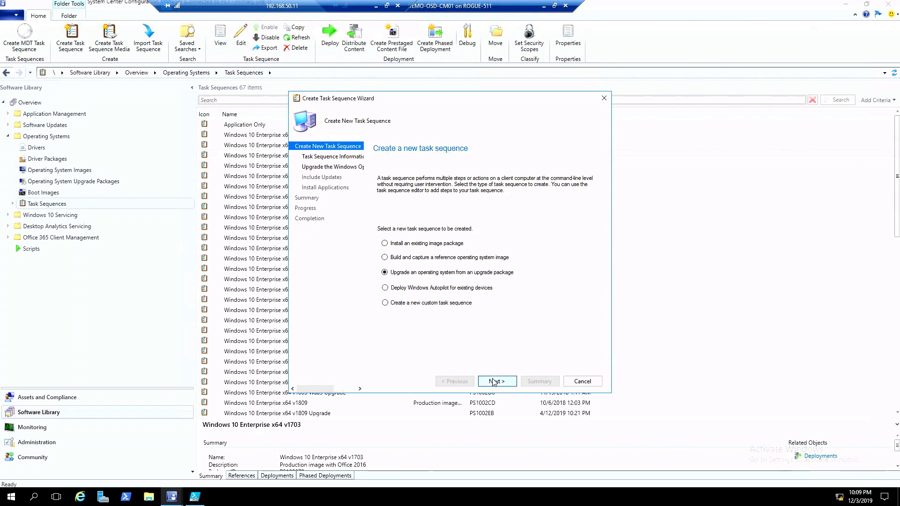
left_click(497, 380)
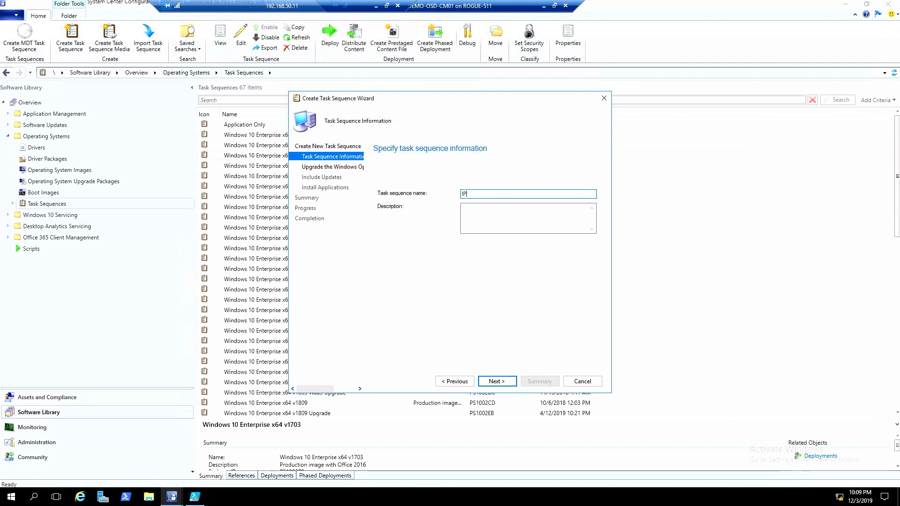
type("PU Demo 01")
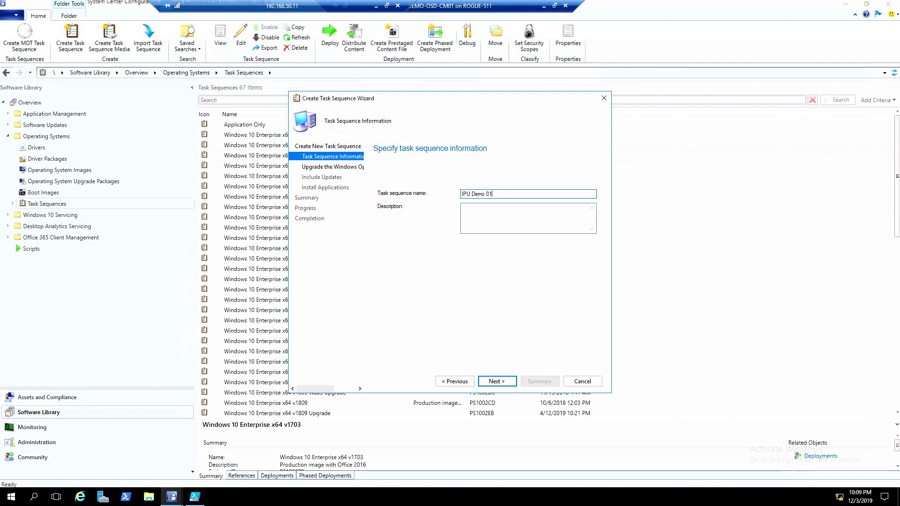
left_click(497, 380)
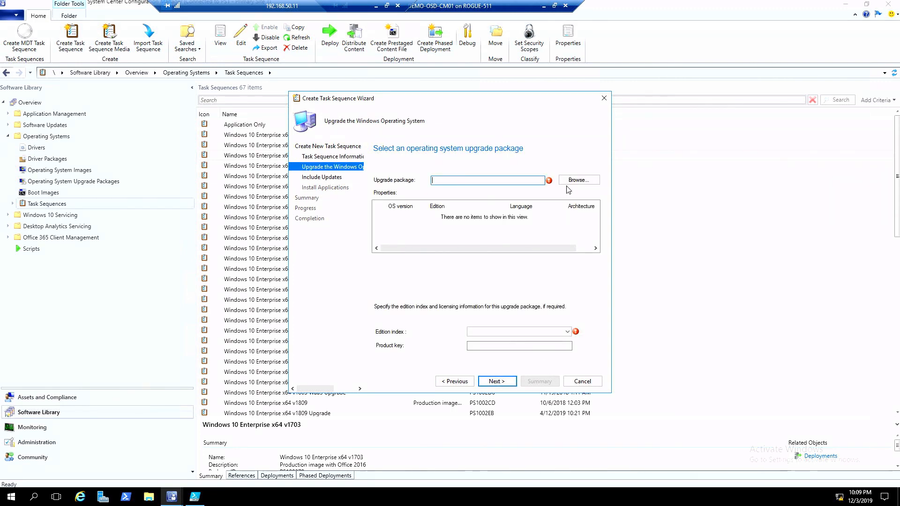
Use the Windows 10 v1809 upgrade package with edition 3 (Enterprise) and continue through the remaining wizard pages
left_click(580, 180)
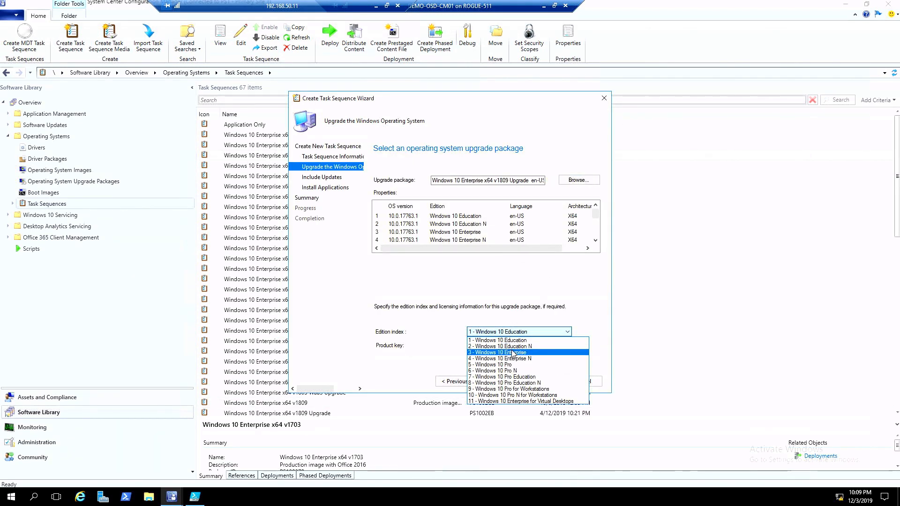
left_click(499, 351)
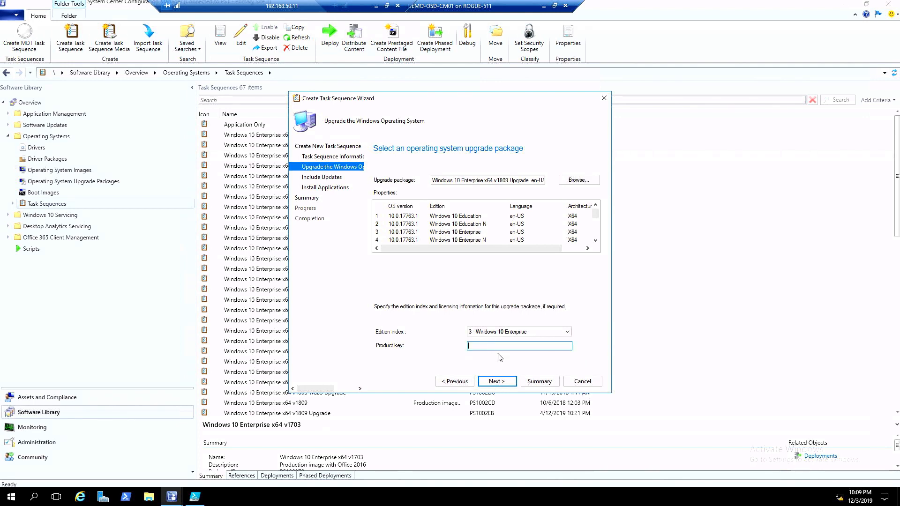
left_click(497, 380)
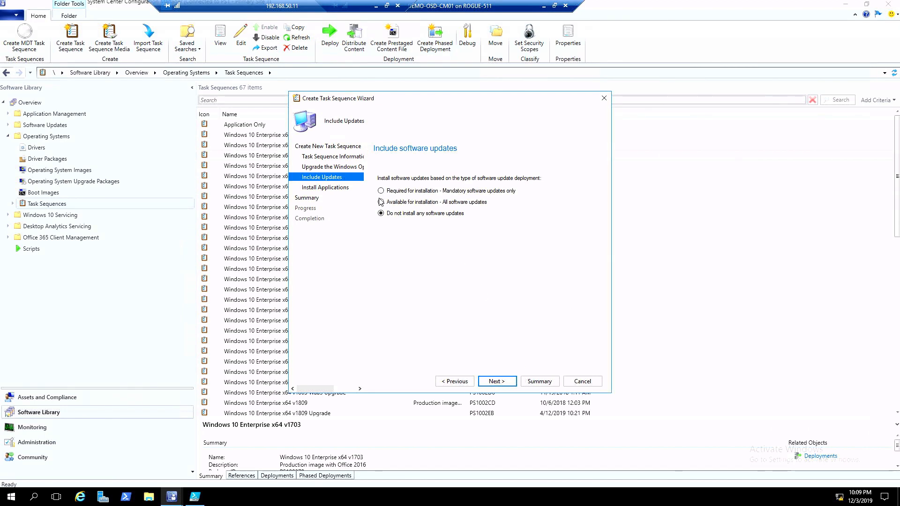
left_click(497, 381)
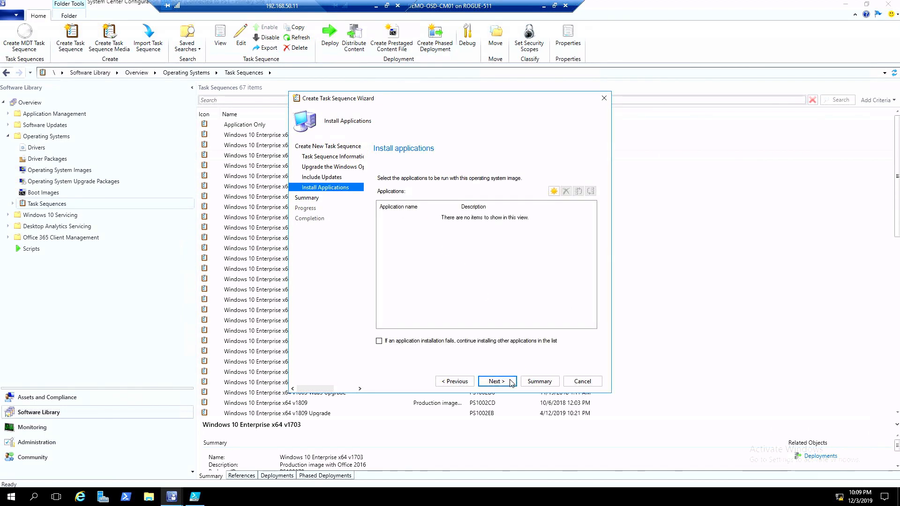
left_click(496, 380)
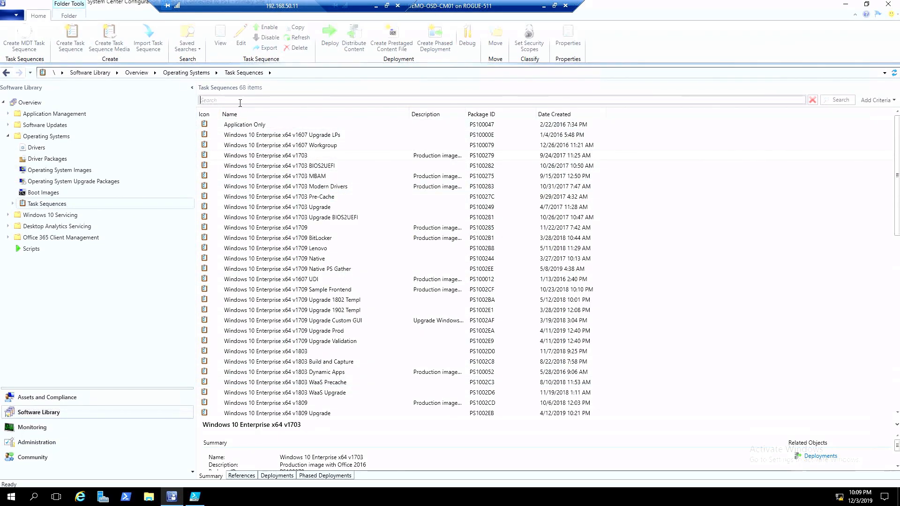
Find IPU Demo 01, review its steps in the task sequence editor, and cancel out without saving
type("ipu")
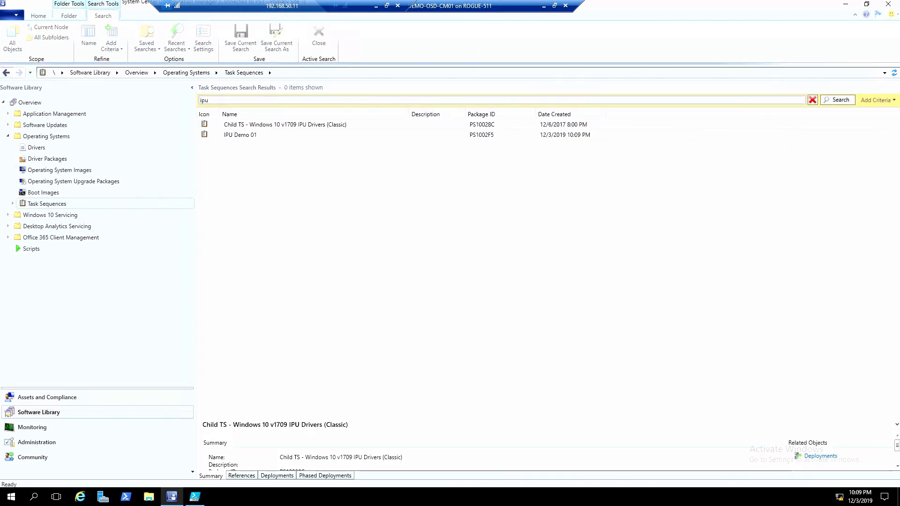
right_click(239, 135)
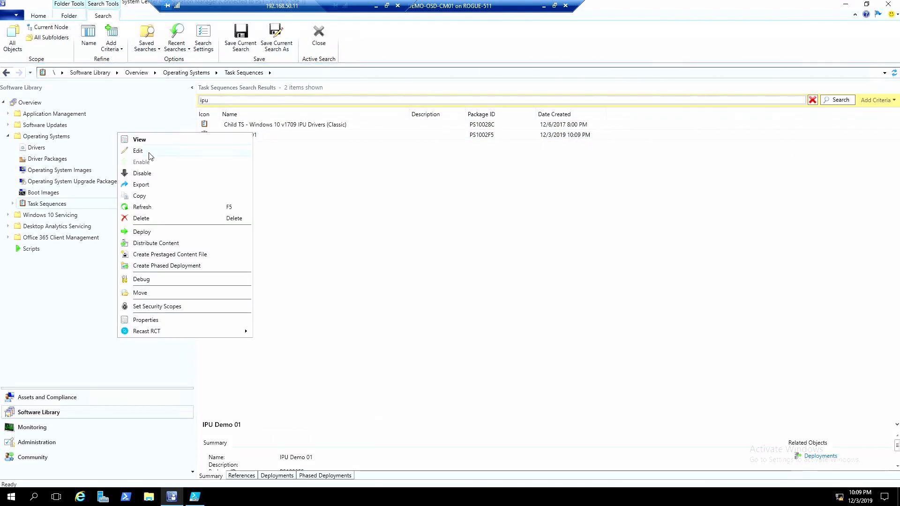
left_click(138, 150)
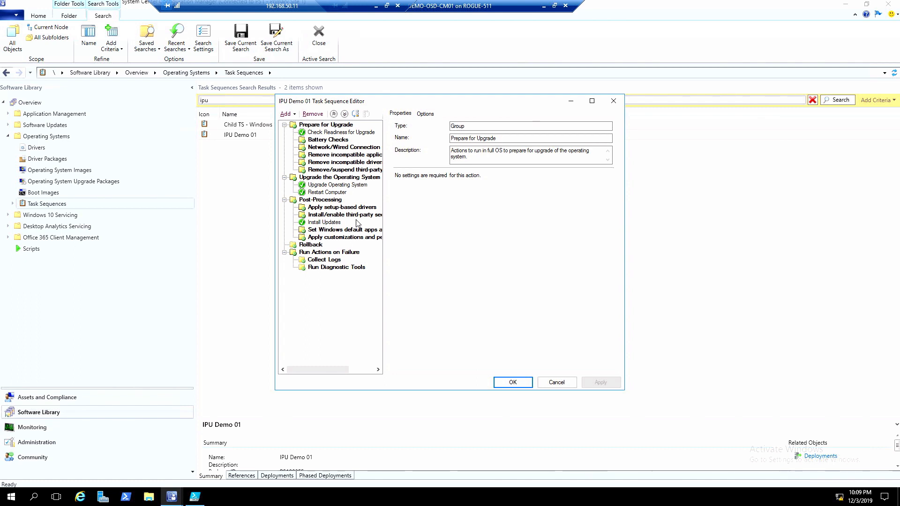
mouse_move(714, 376)
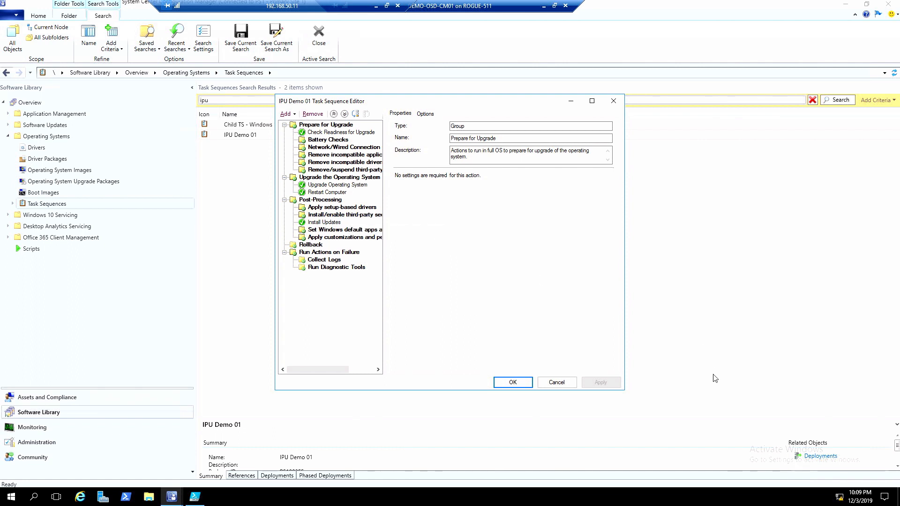
mouse_move(557, 382)
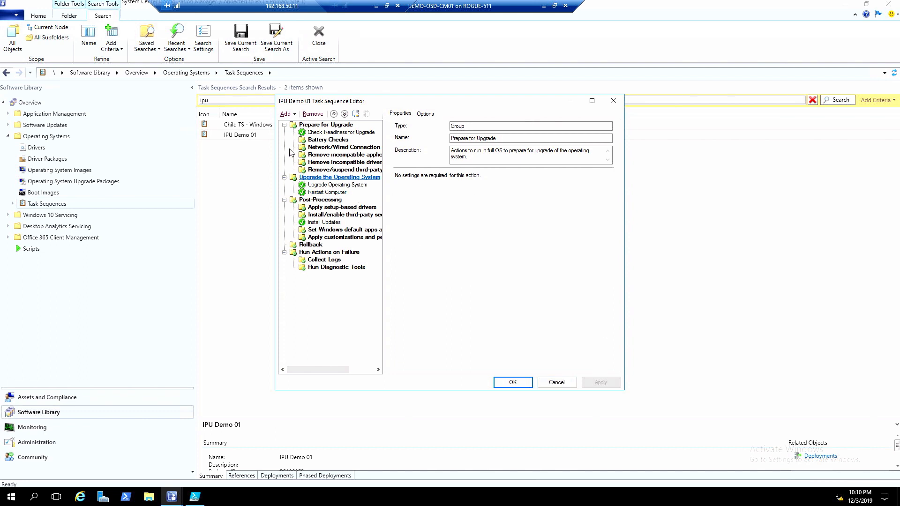
left_click(341, 132)
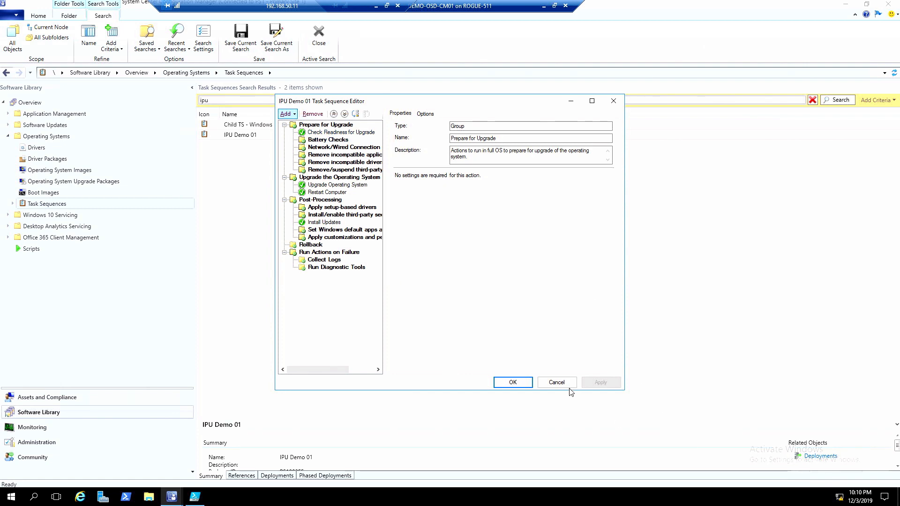
left_click(557, 383)
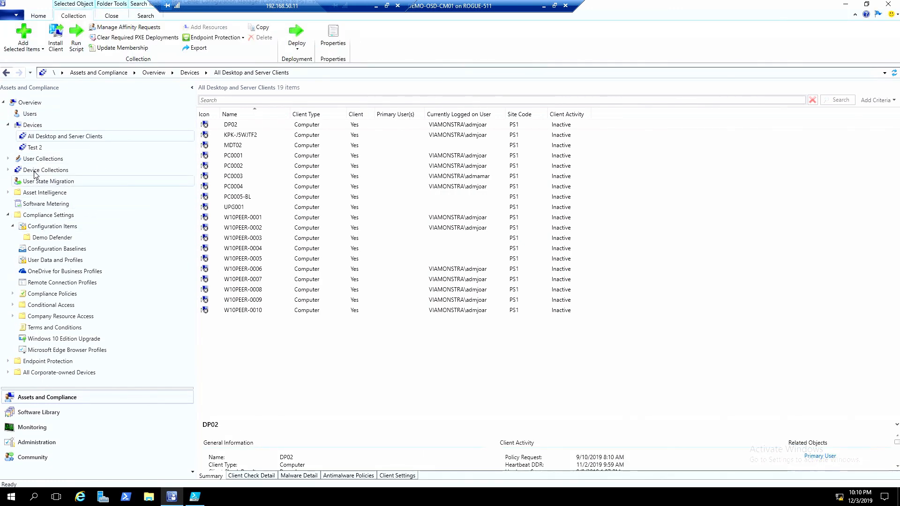
In Device Collections' OSD folder, open properties of Windows 10 Enterprise x64 v1803 Upgrade NOT Ready
left_click(7, 169)
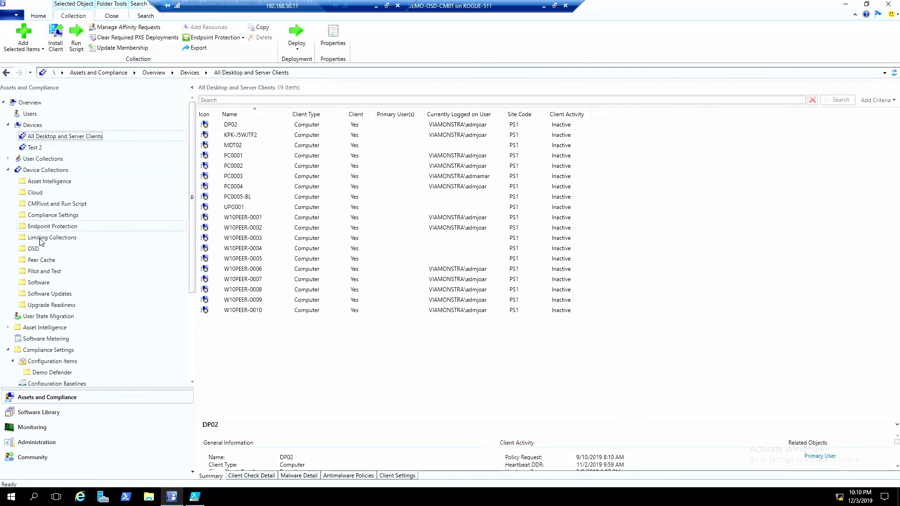
left_click(33, 249)
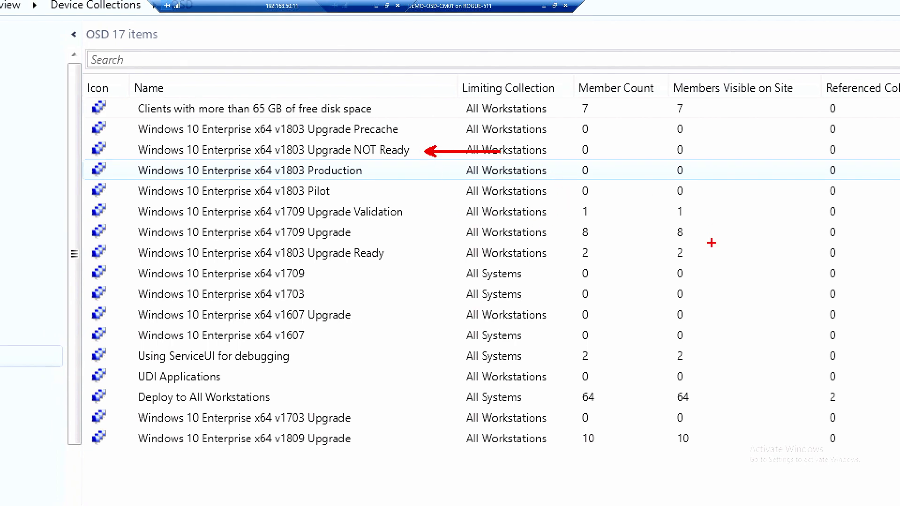
mouse_move(389, 252)
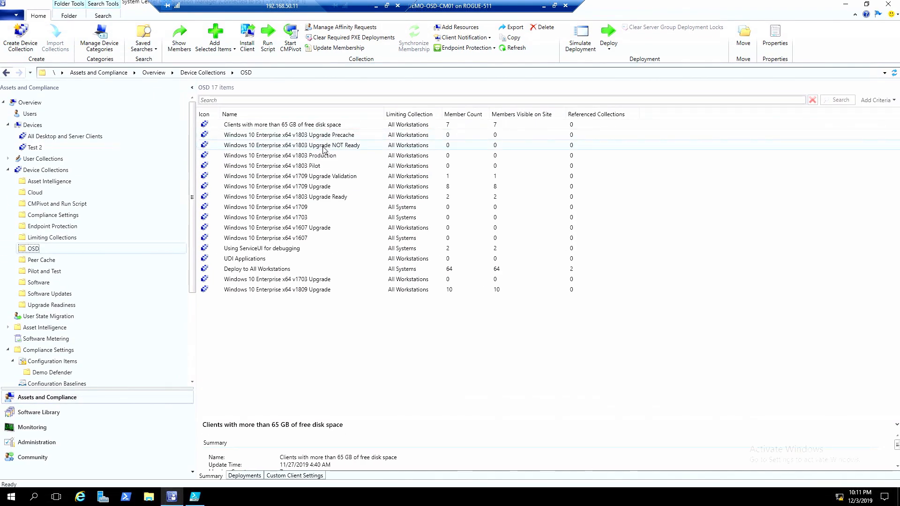
left_click(300, 145)
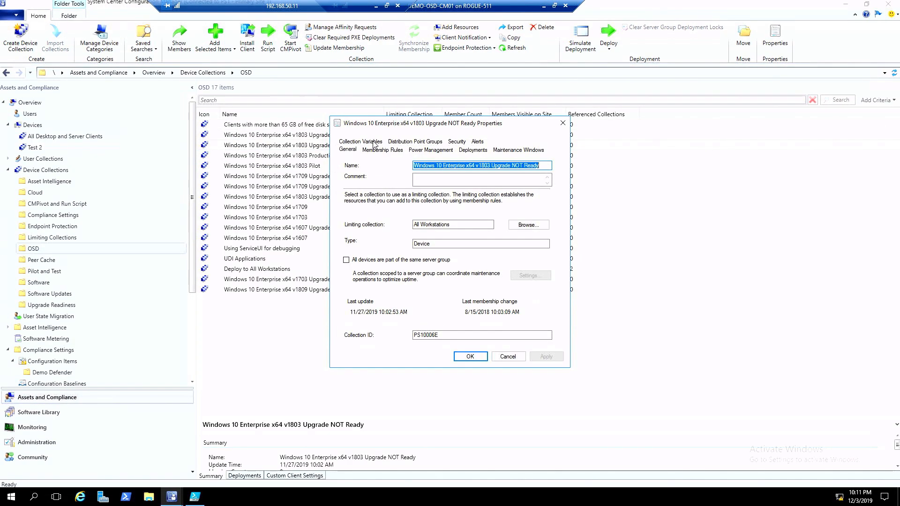
View the NOT Ready for Windows 10 membership query rule's statement as WQL text
left_click(382, 149)
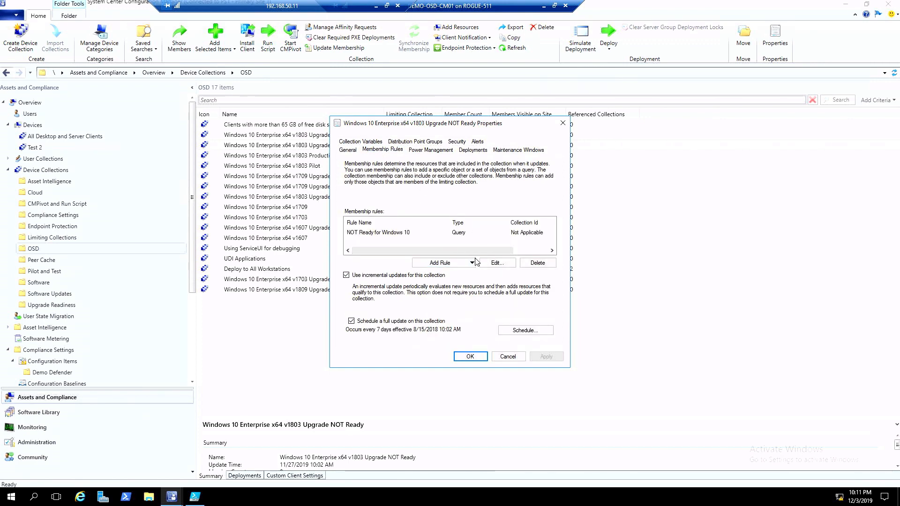
left_click(496, 263)
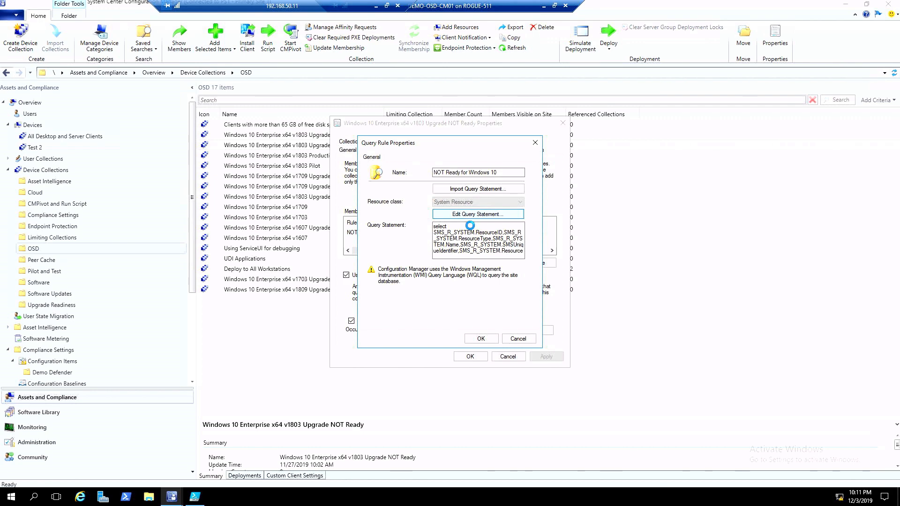
left_click(477, 214)
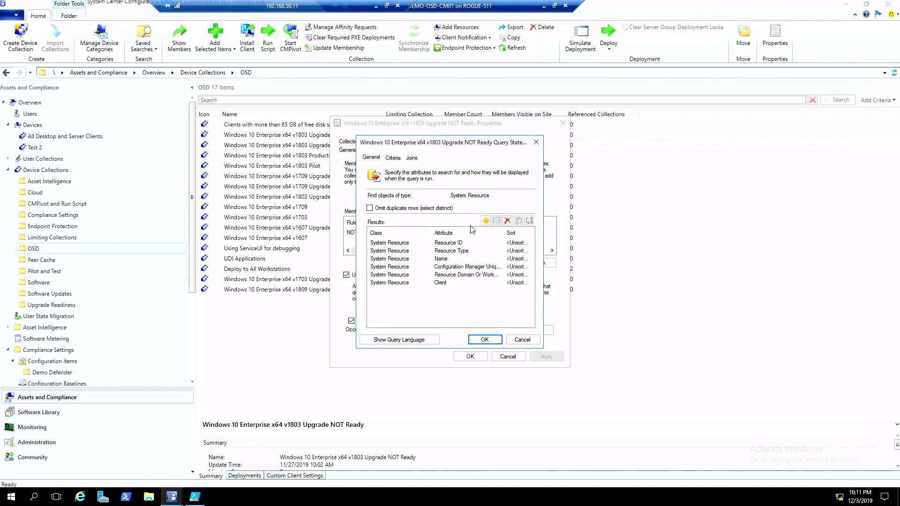
left_click(399, 339)
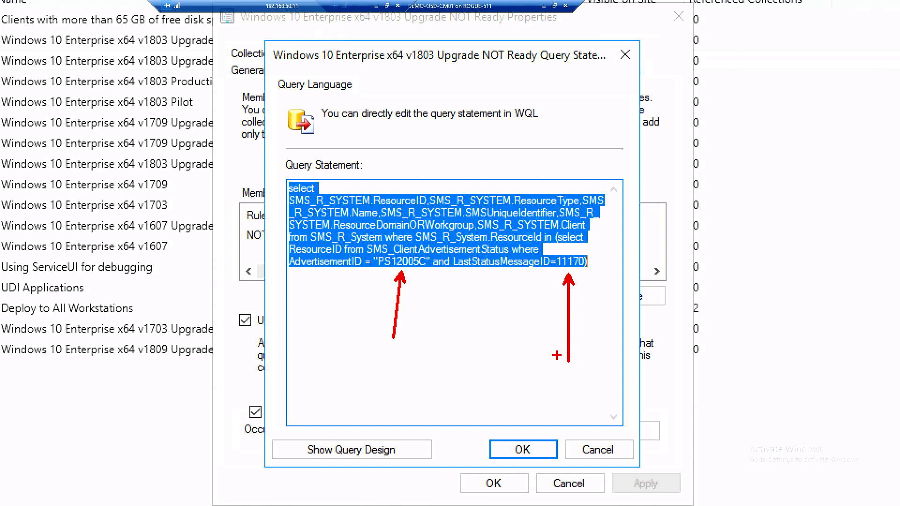
mouse_move(461, 60)
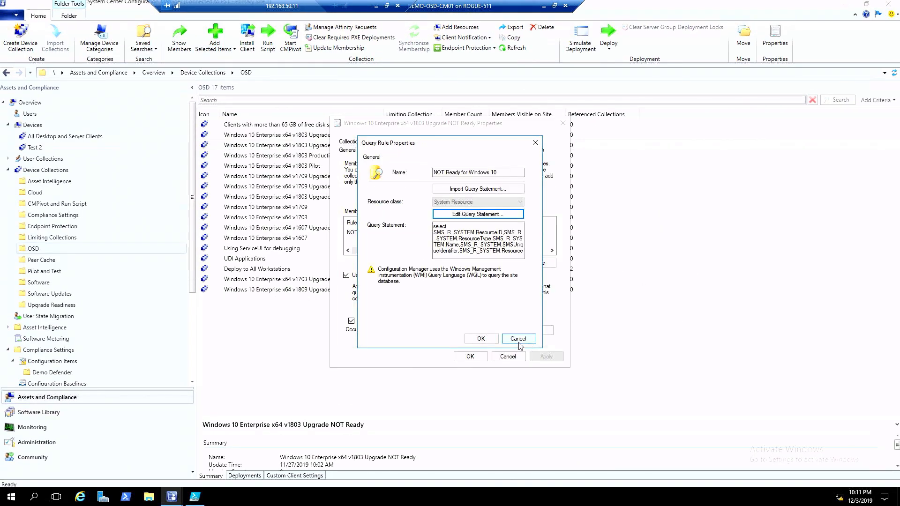
Cancel the Query Rule Properties dialog without changes
left_click(518, 338)
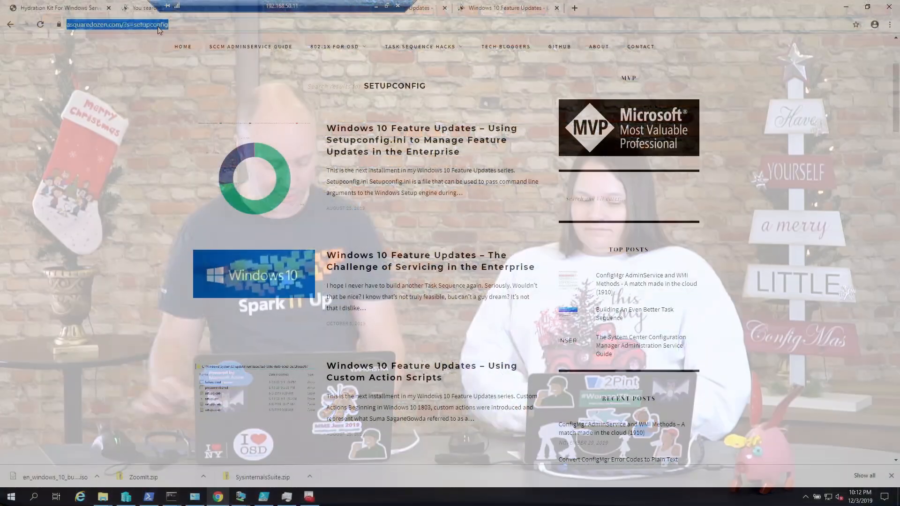
Enter garytown.com in Chrome's address bar, correcting a mistyped 'two' along the way
type("gary")
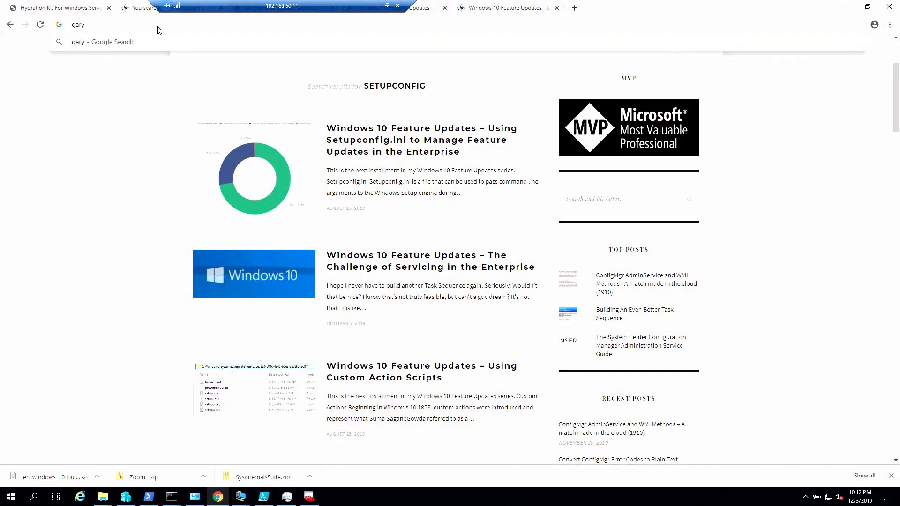
type("two")
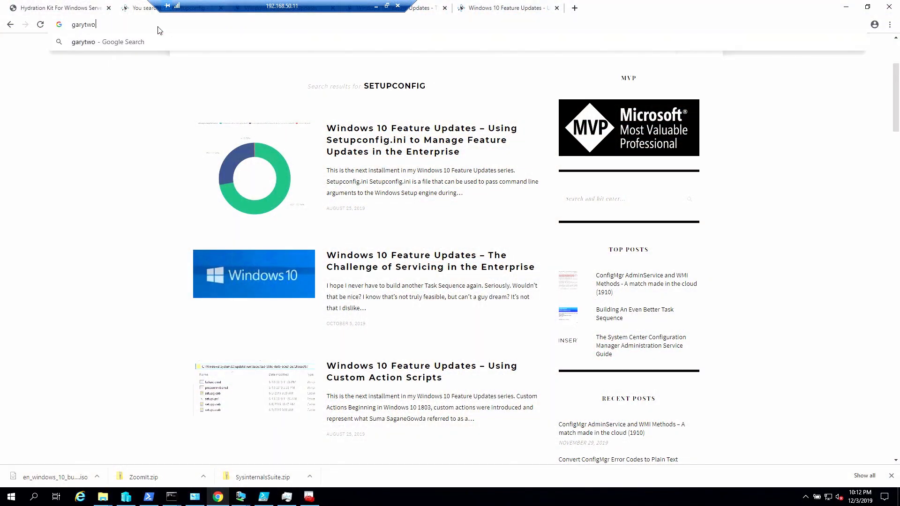
key("Backspace")
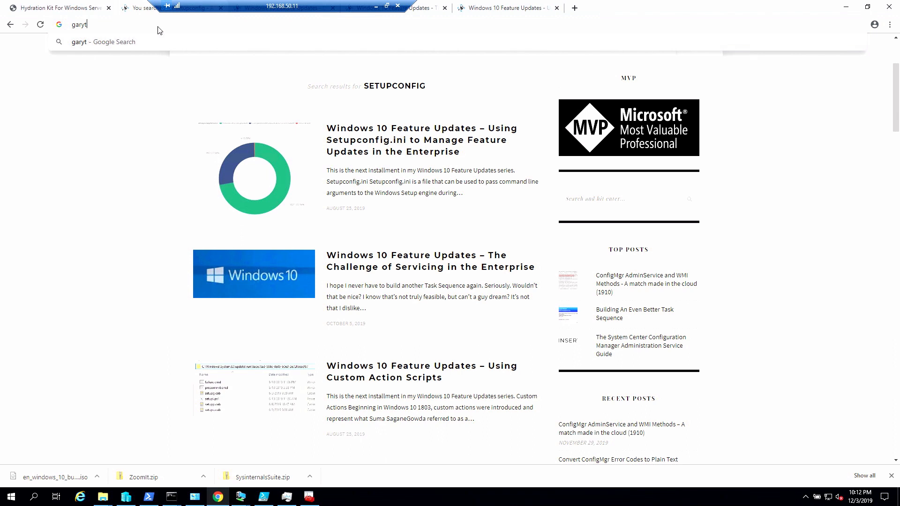
type("own.")
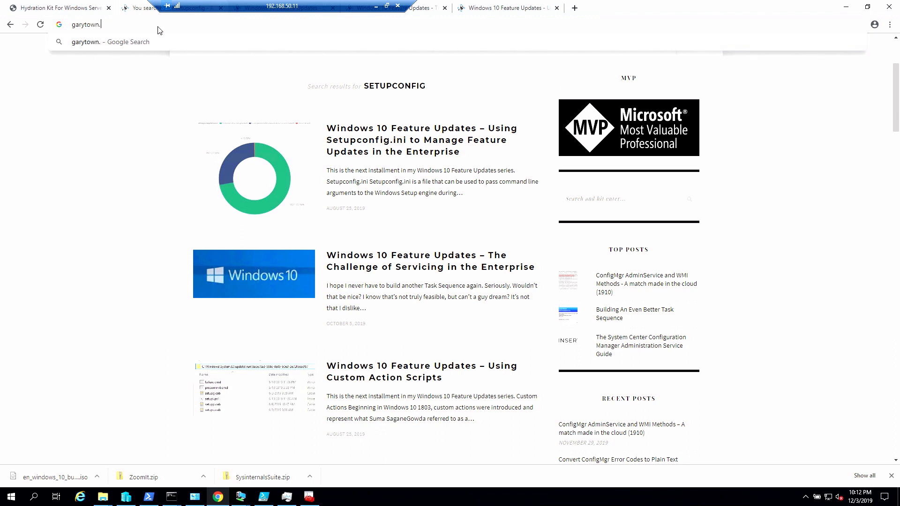
type("com")
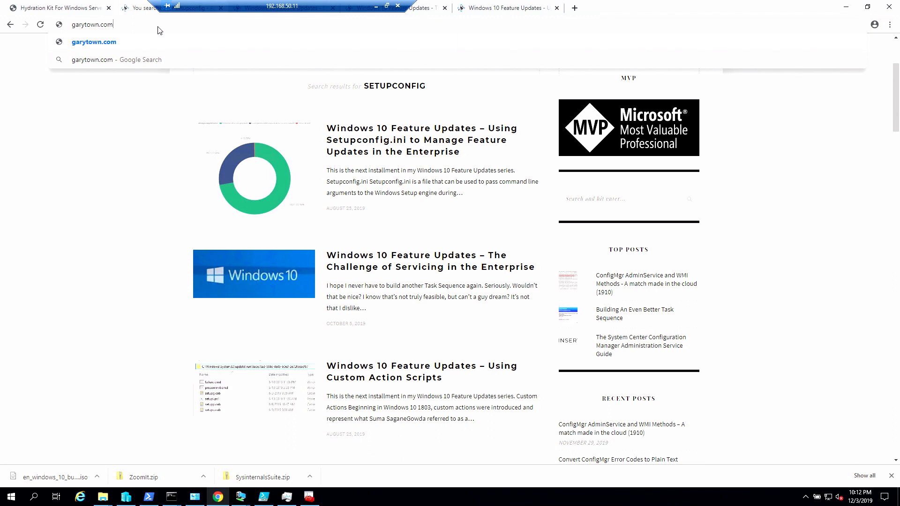